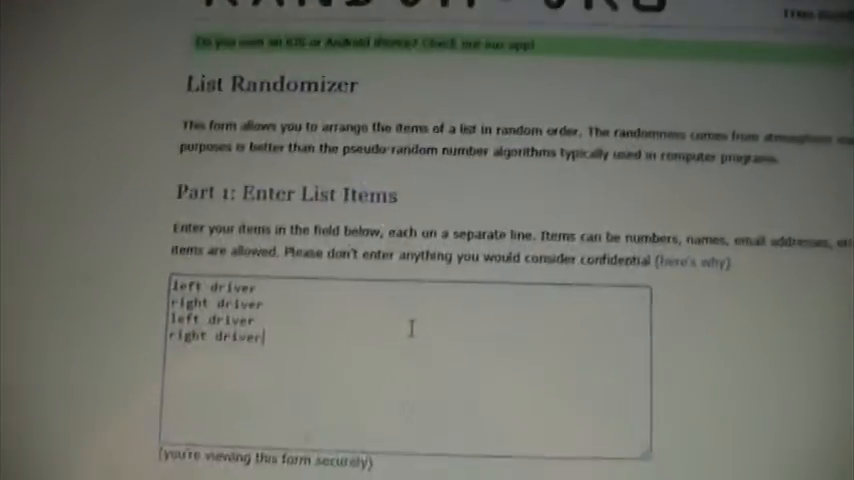
# - Scroll down the List Randomizer form to reach the List Items box
pyautogui.scroll(-3)
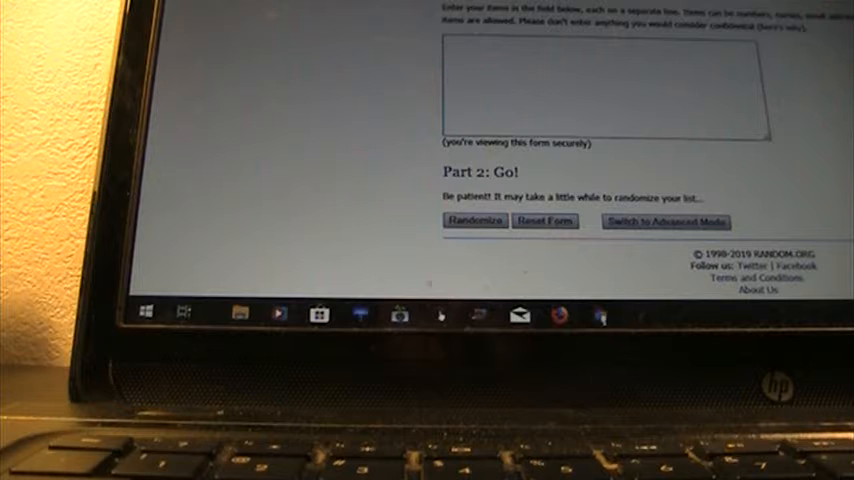
# - Enter 'left driver', 'right driver', 'left driver', 'right driverr' into the List Items box
pyautogui.write('left driver')
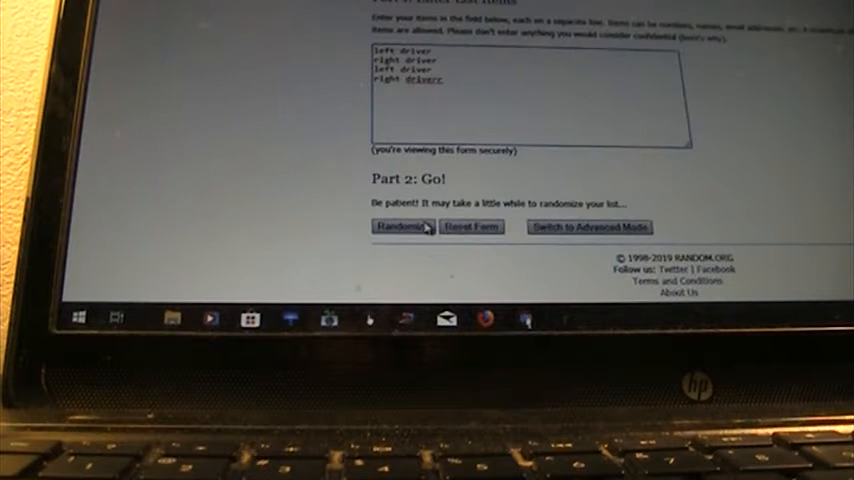
# - Randomize the four driver items, then reshuffle again to reach eleven randomizations
pyautogui.click(400, 227)
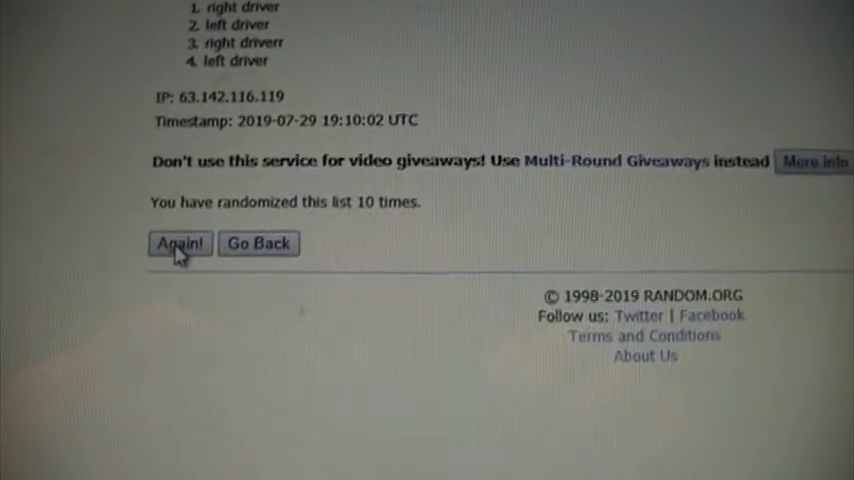
pyautogui.click(180, 244)
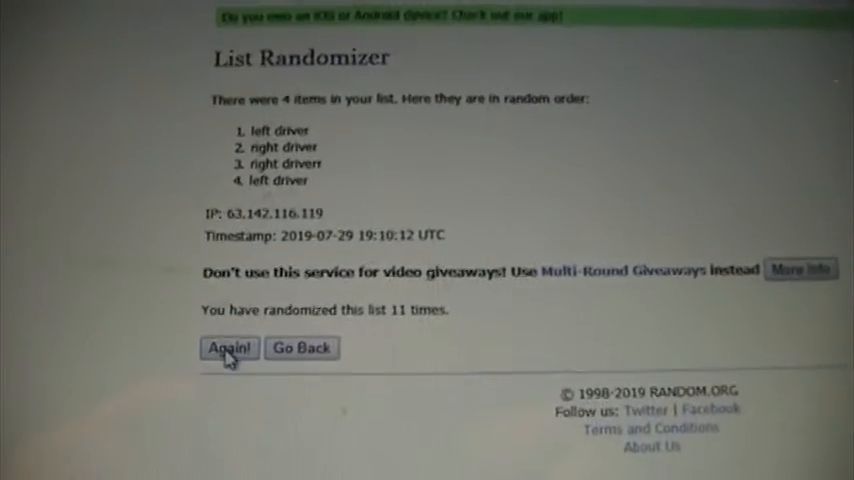
# - Reshuffle the driver list for the twelfth and thirteenth times
pyautogui.click(228, 348)
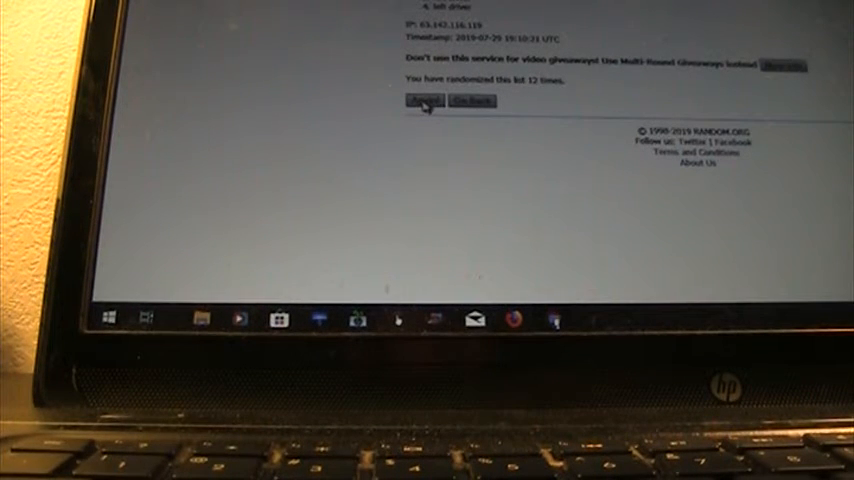
pyautogui.click(424, 100)
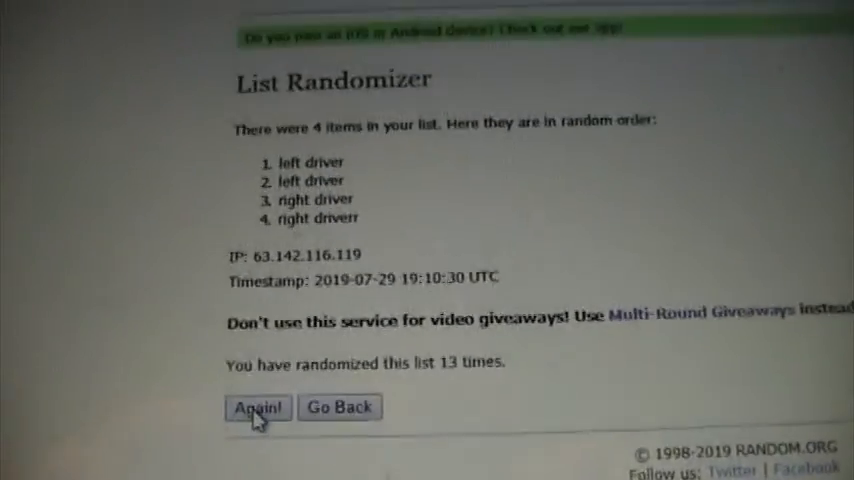
# - Reshuffle the driver list for the fourteenth, fifteenth and sixteenth times
pyautogui.click(257, 407)
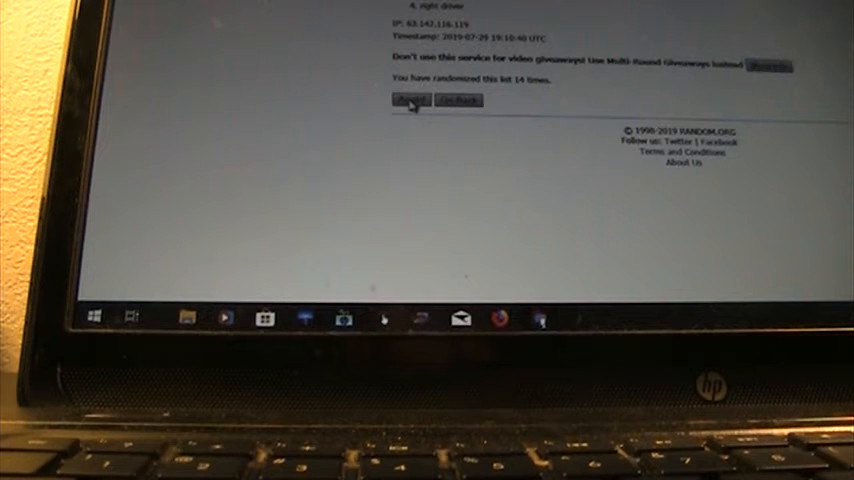
pyautogui.click(407, 99)
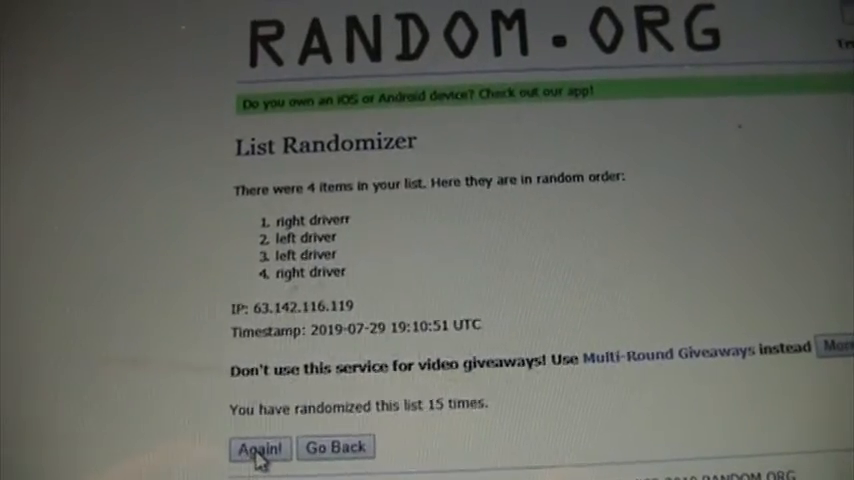
pyautogui.click(258, 447)
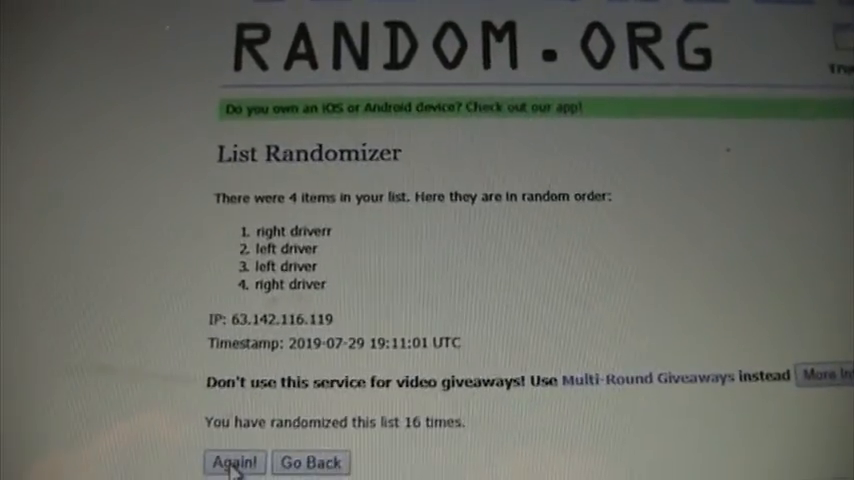